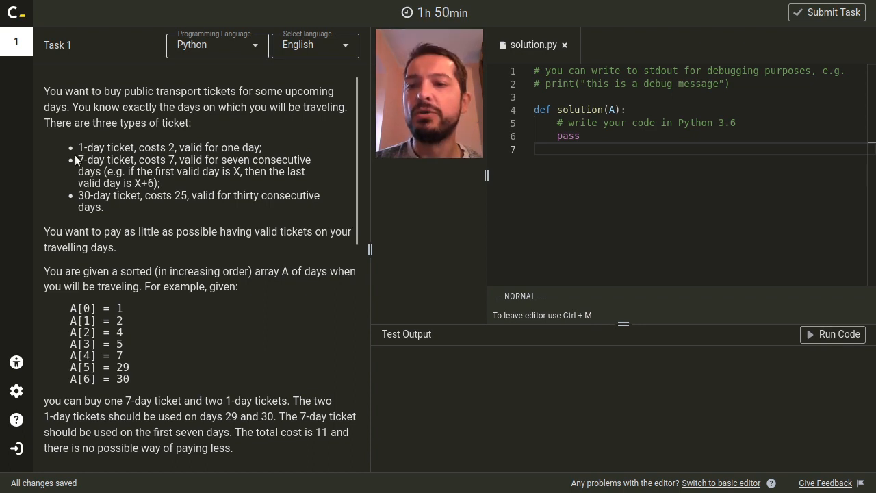
# Sketch days 1–14 with travel days circled beside a ticket Duration/Cost table
pyautogui.moveTo(78, 148); pyautogui.dragTo(104, 208)
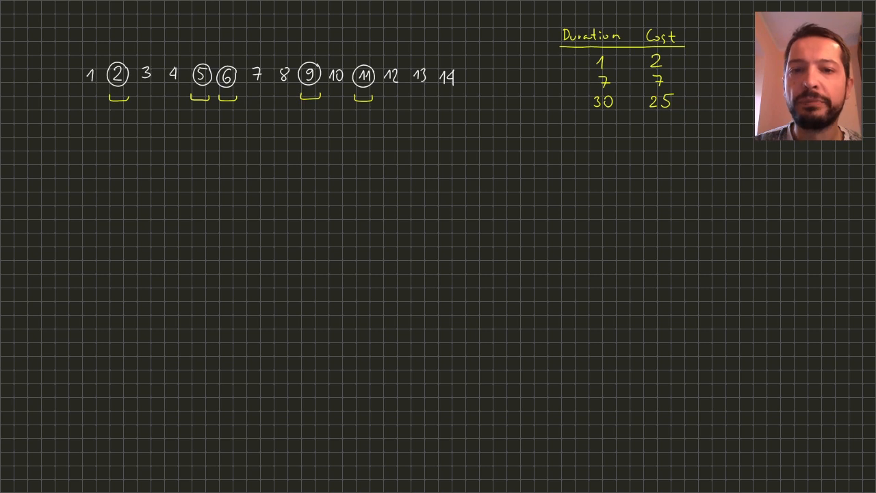
pyautogui.write('10')
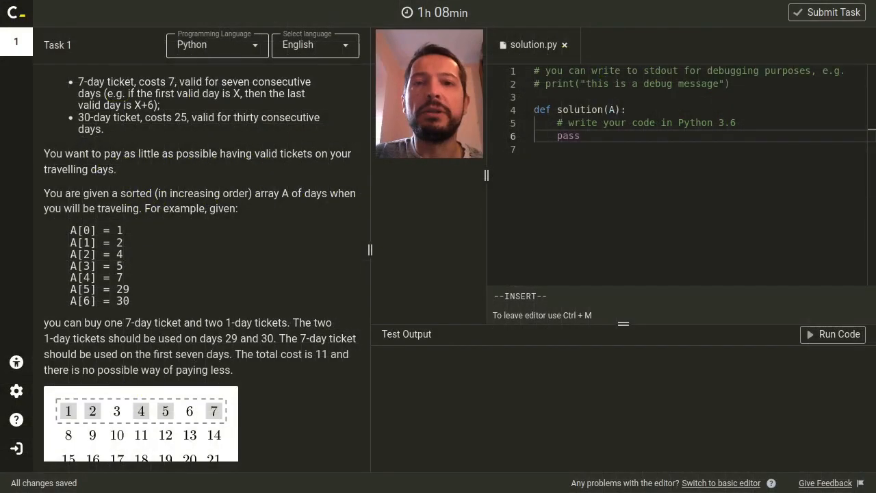
# Define M = max(A) + 30 and a zero-filled dp list of size M+1
pyautogui.write('M')
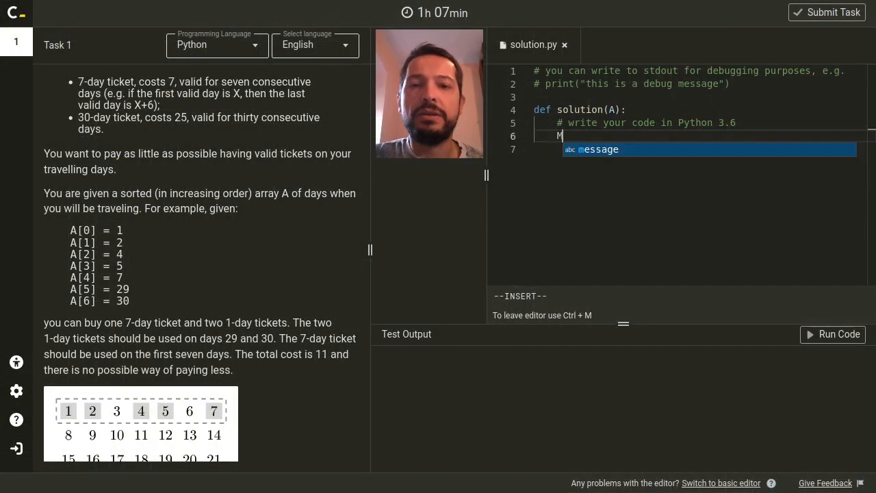
pyautogui.write('=')
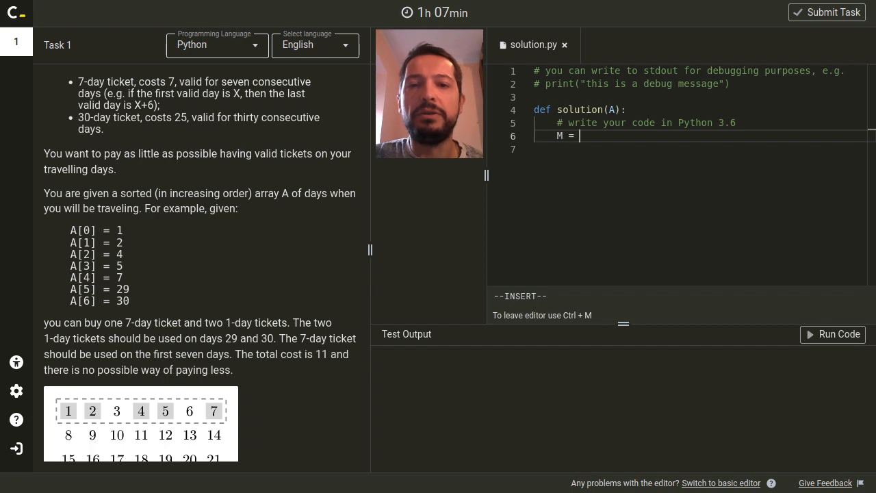
pyautogui.write('max()')
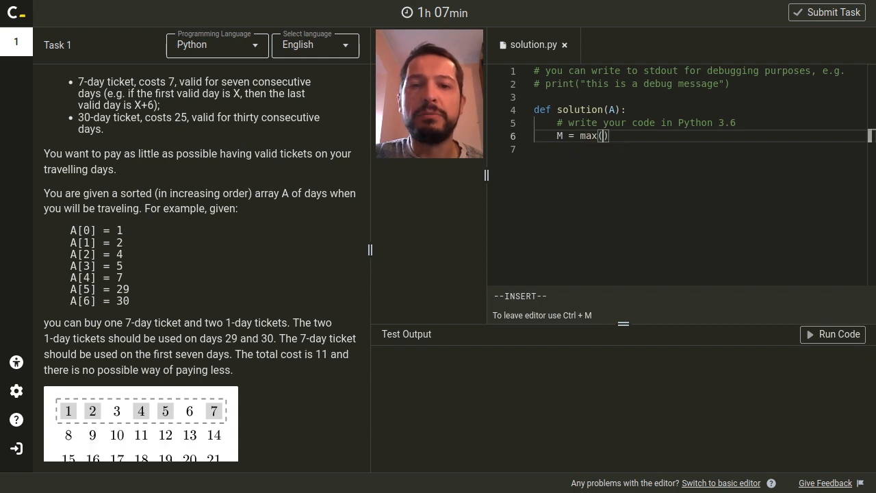
pyautogui.write('A) +')
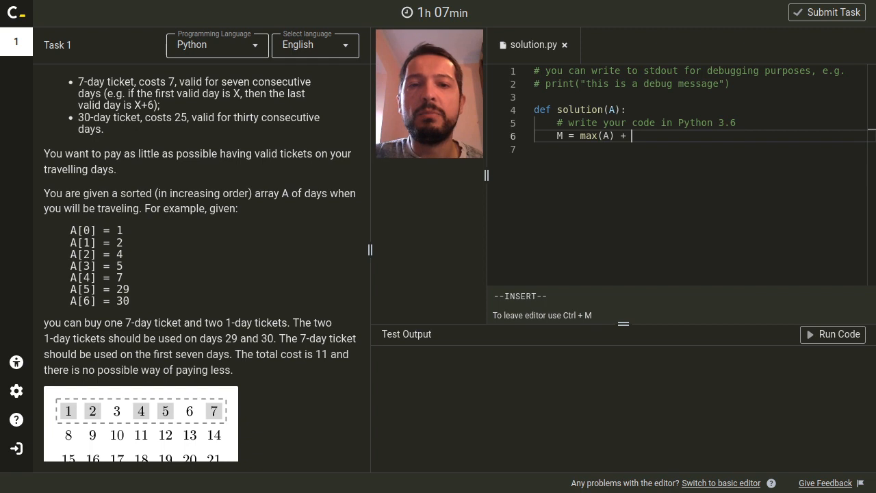
pyautogui.write('30')
pyautogui.click(696, 149)
pyautogui.write('dp')
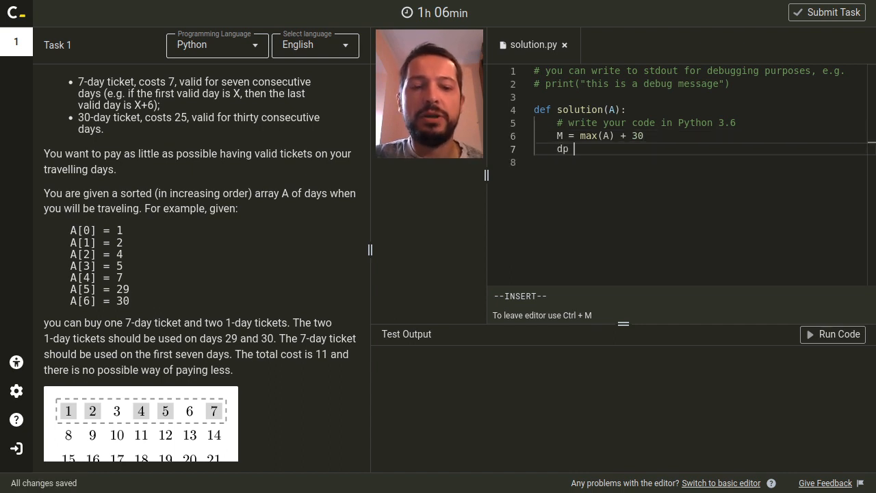
pyautogui.write('= [0] *')
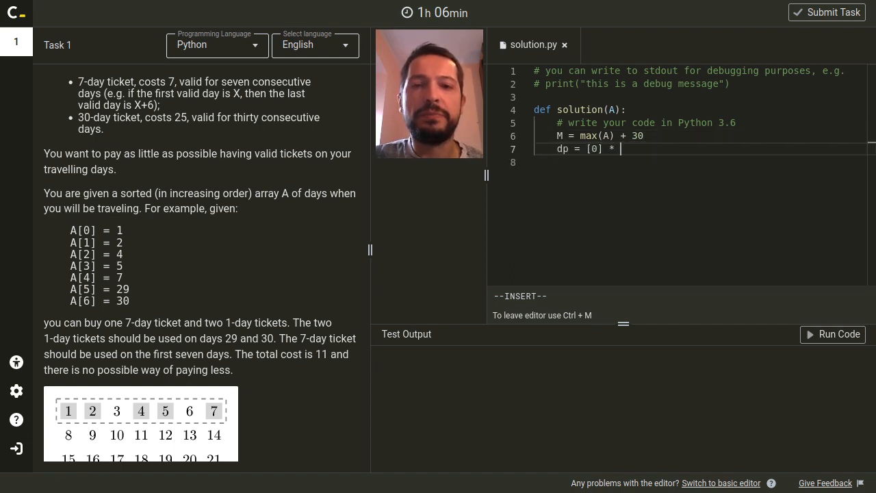
pyautogui.write('(M+1)')
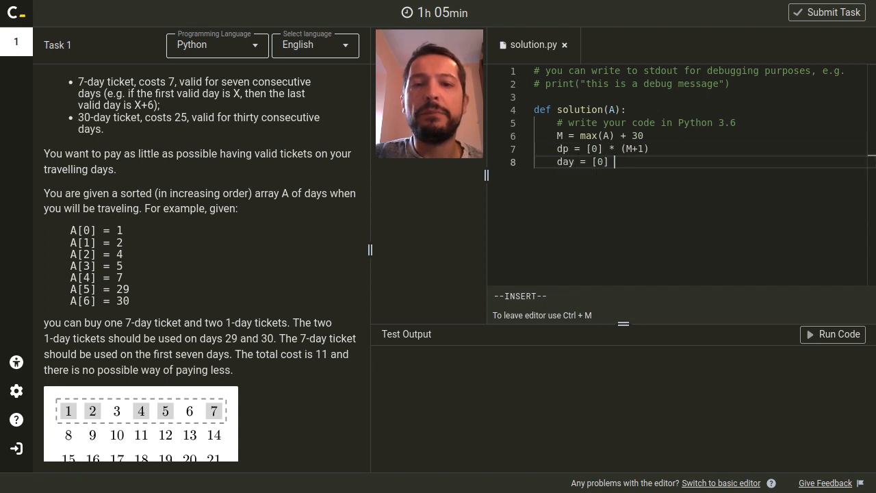
pyautogui.press('Escape')
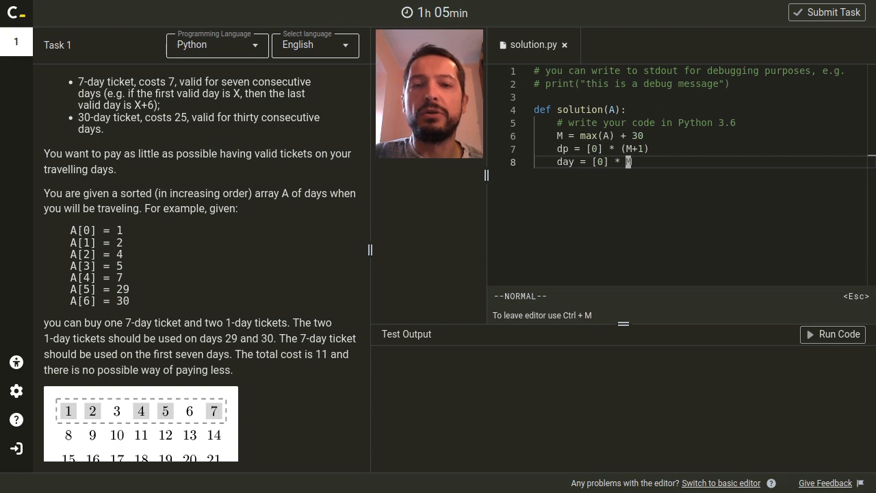
# Add a day-marker list and a loop setting day[a] = 1 for each travel day
pyautogui.write('for a in')
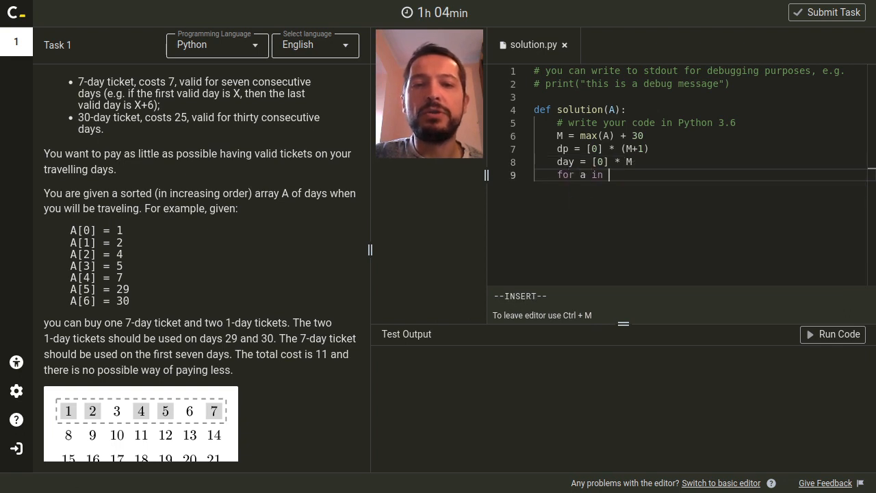
pyautogui.write('A:')
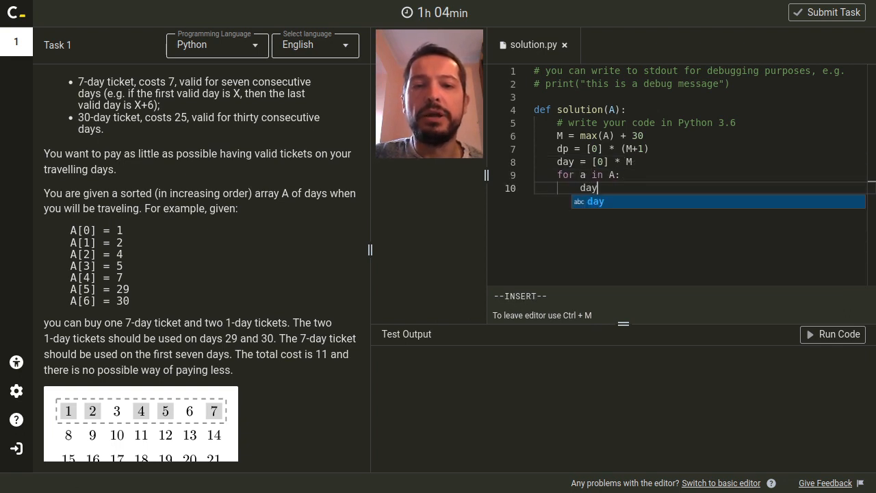
pyautogui.write('[a] = 1')
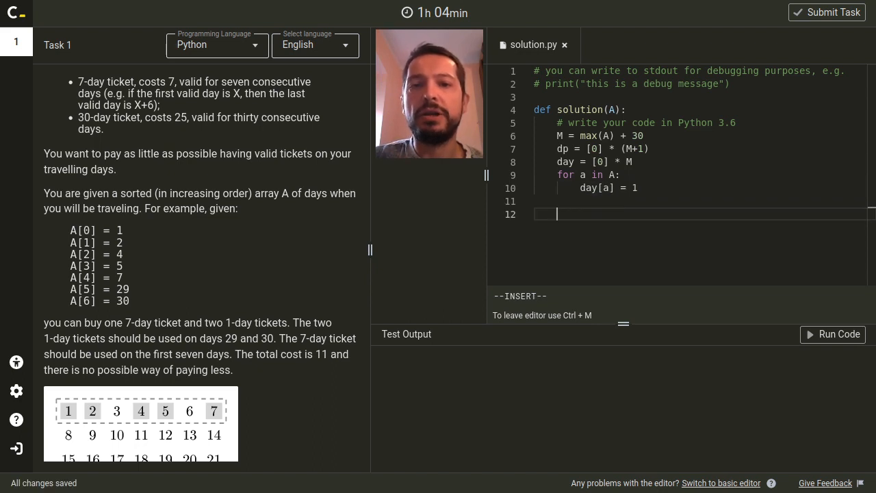
# Write the backward range(M-1, -1, -1) loop copying dp[i+1] on non-travel days
pyautogui.write('for')
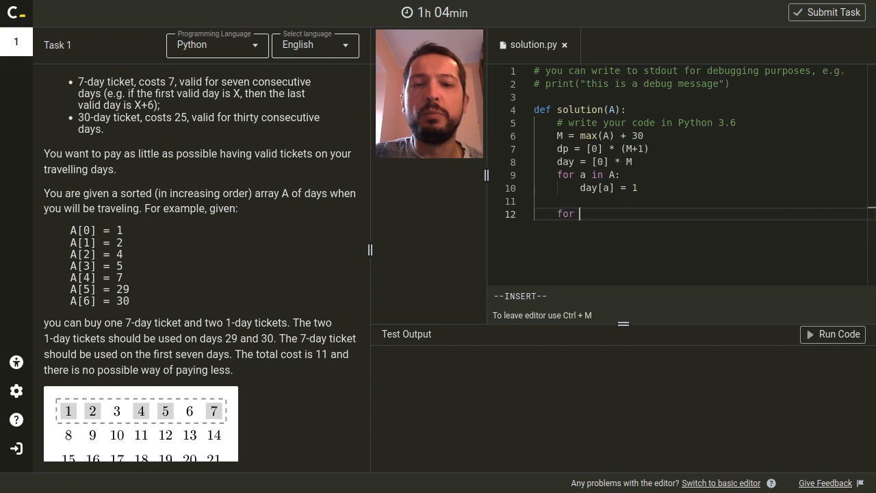
pyautogui.write('i in')
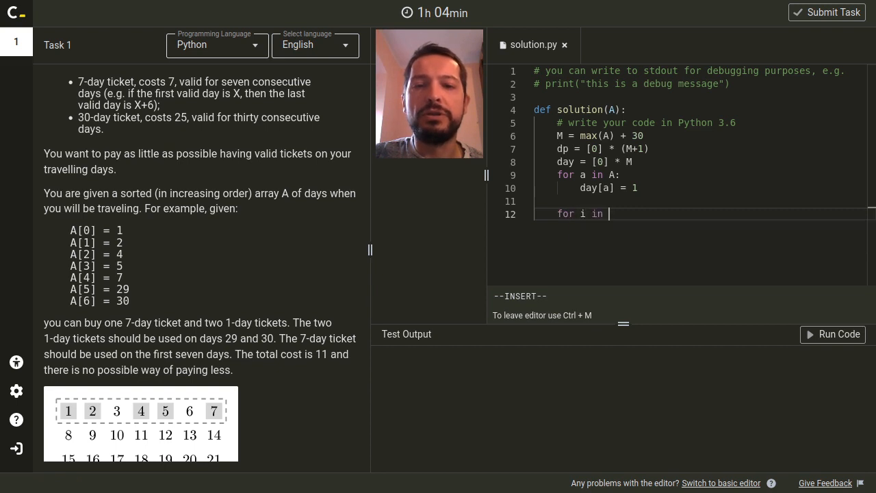
pyautogui.write('range(M-1)')
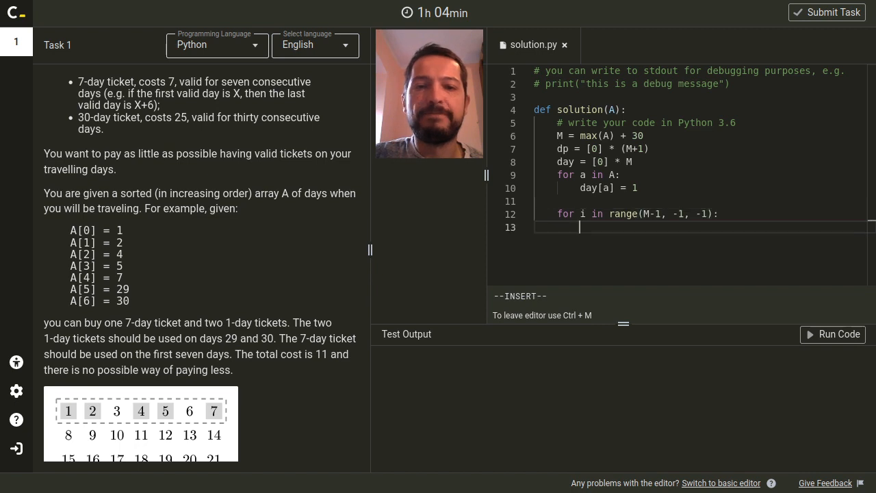
pyautogui.write('if no')
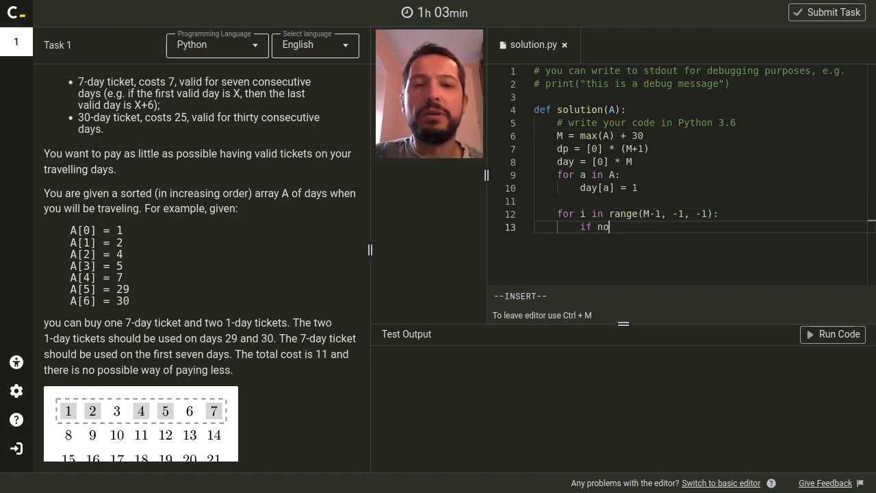
pyautogui.write('t day[i]:')
pyautogui.write('dp[i')
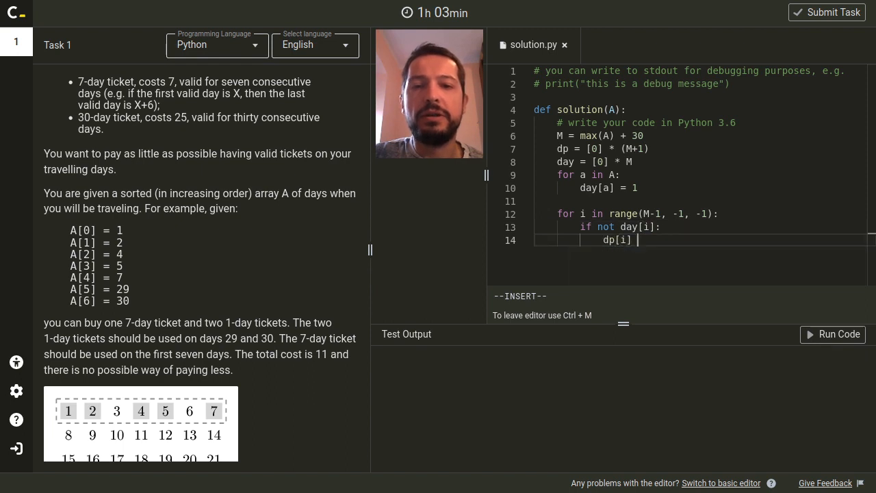
pyautogui.write('= dp')
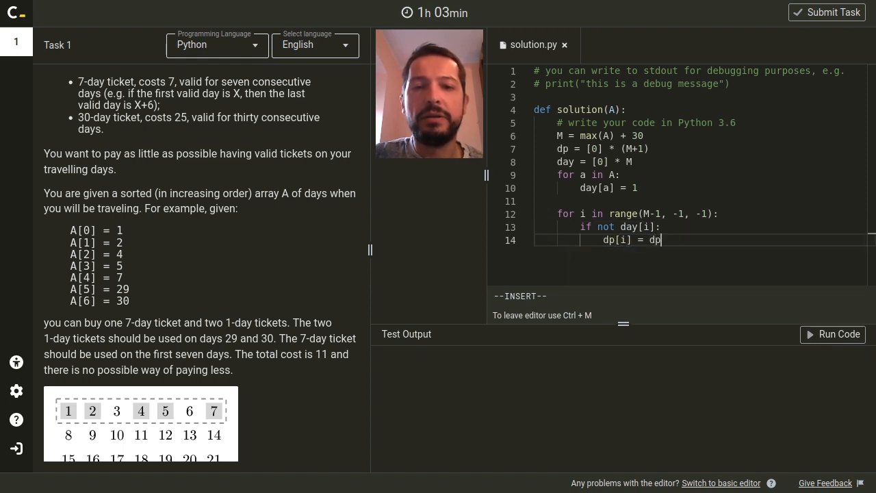
pyautogui.write('[i+1]')
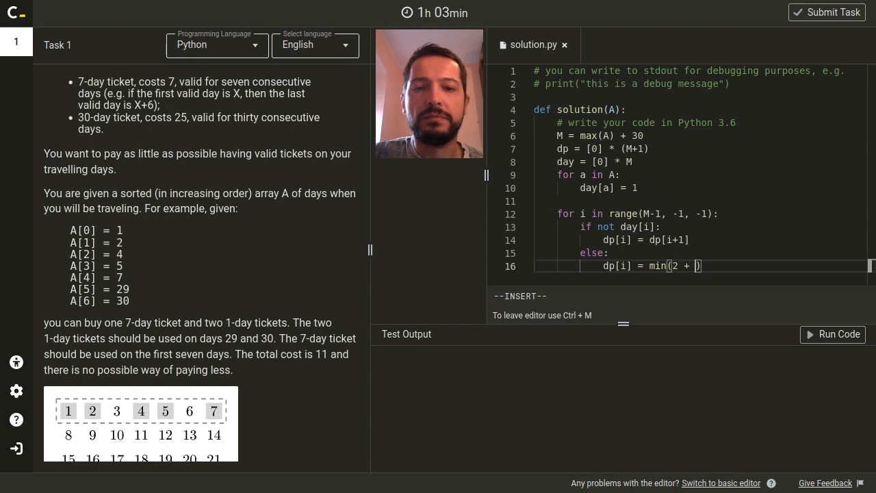
# Fill the else branch with min(2+dp[i+1], 7+dp[i+7], 25+dp[i+30])
pyautogui.write('dp[i+1],')
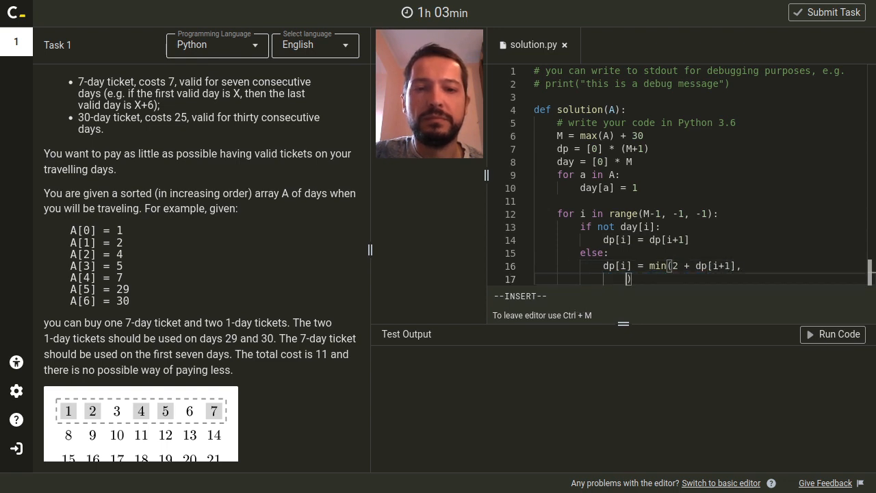
pyautogui.write('7 + dp[i+7],')
pyautogui.write('return dp')
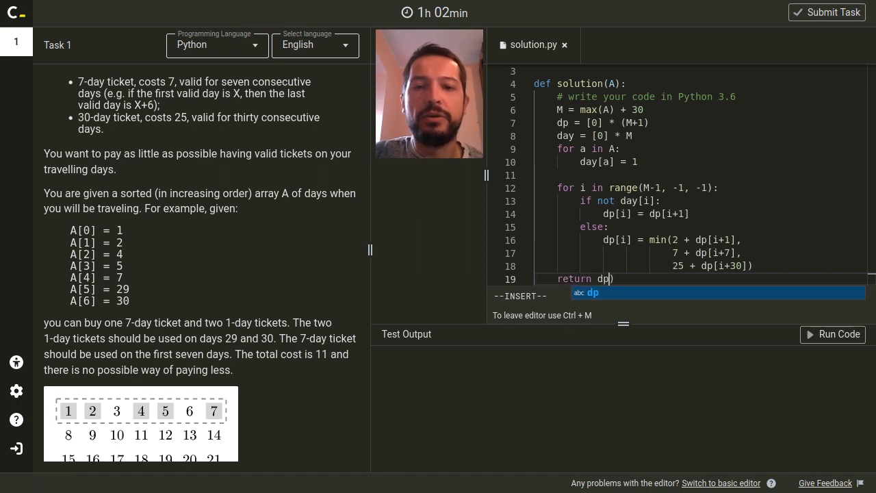
# Return dp[1] and run the code so the example test reports OK
pyautogui.write('[1]')
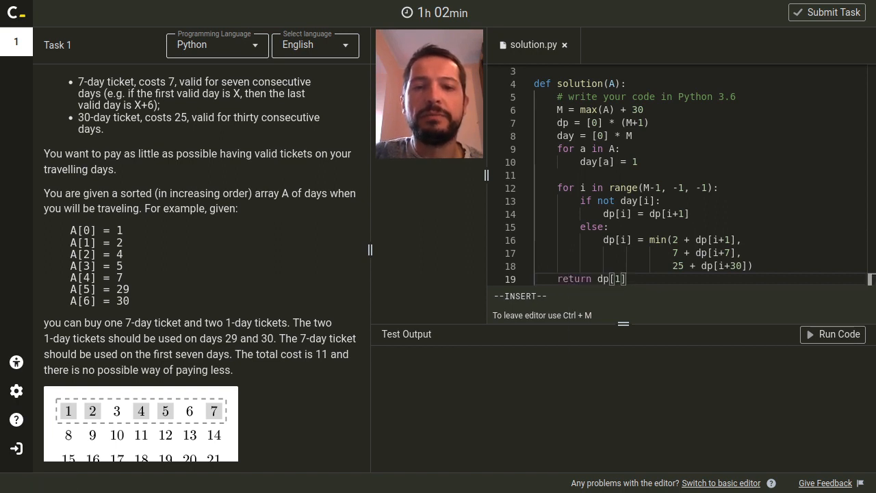
pyautogui.click(832, 334)
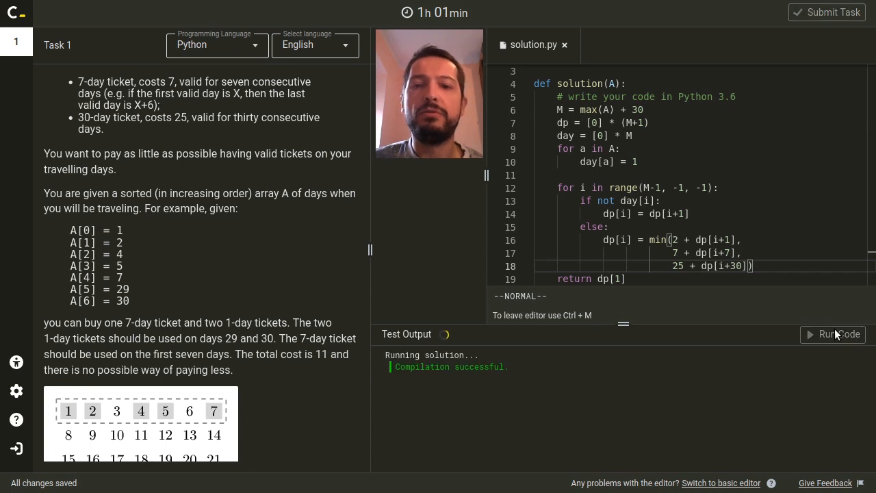
pyautogui.click(832, 334)
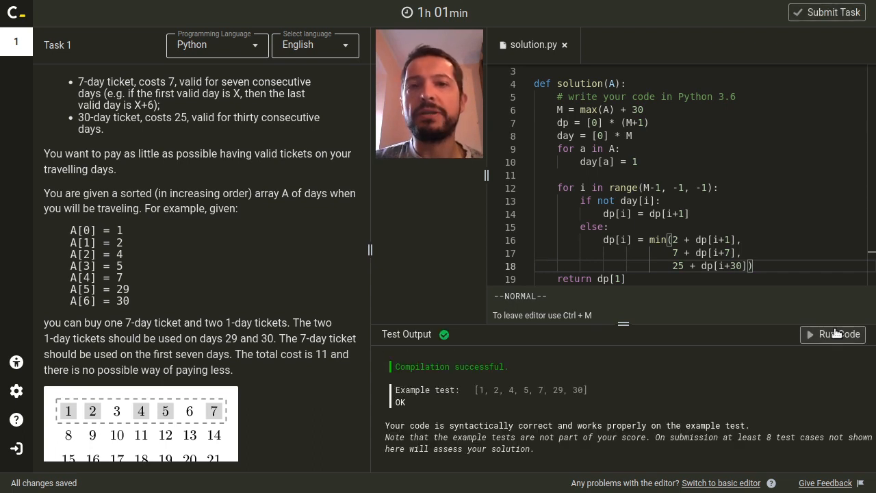